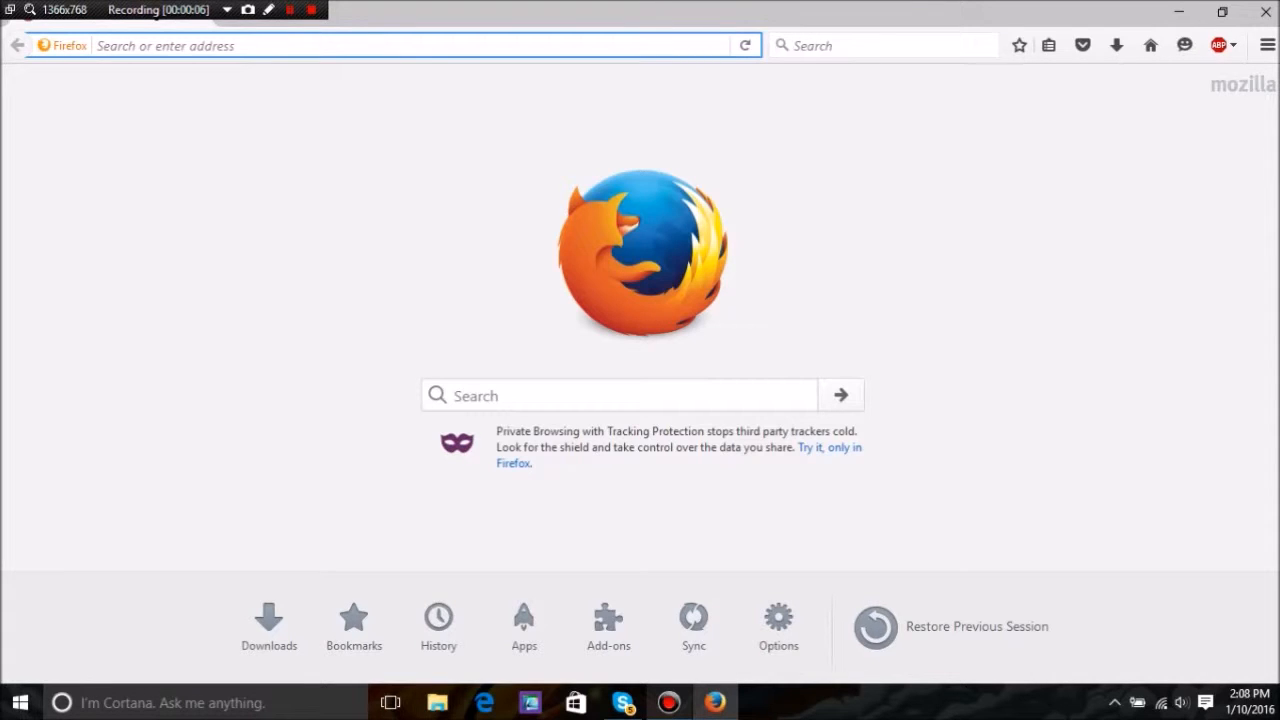
Step: Focus the empty Firefox address bar on the start page
left_click(400, 45)
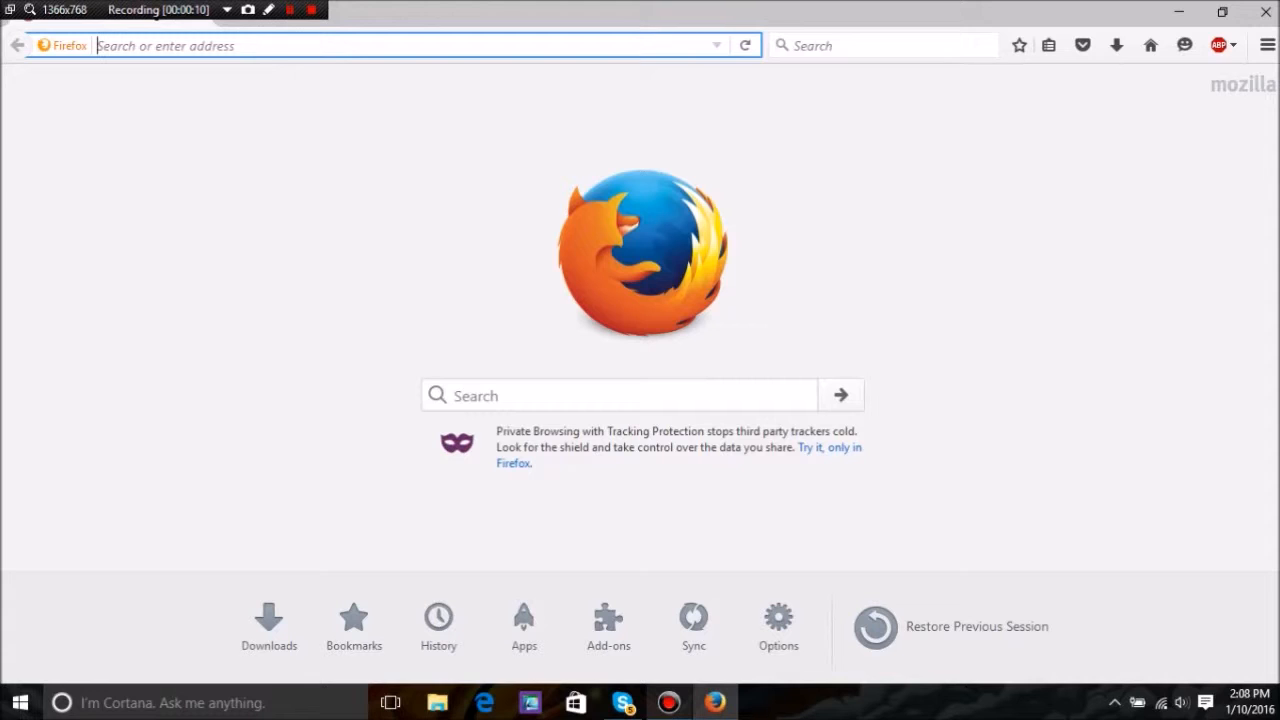
Step: Enter 'agar.io pow' in the address bar, fixing typos, to list Agar.io Powerups suggestions
type("agr")
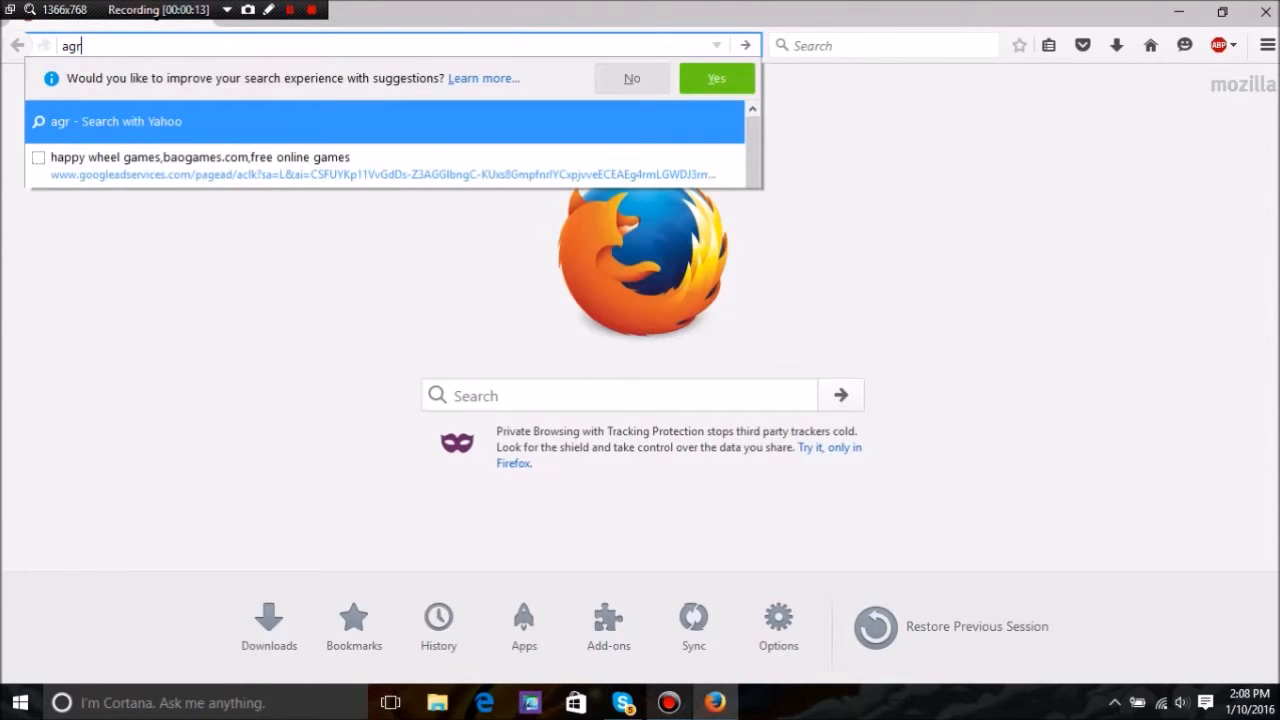
key("Backspace")
type("ar.")
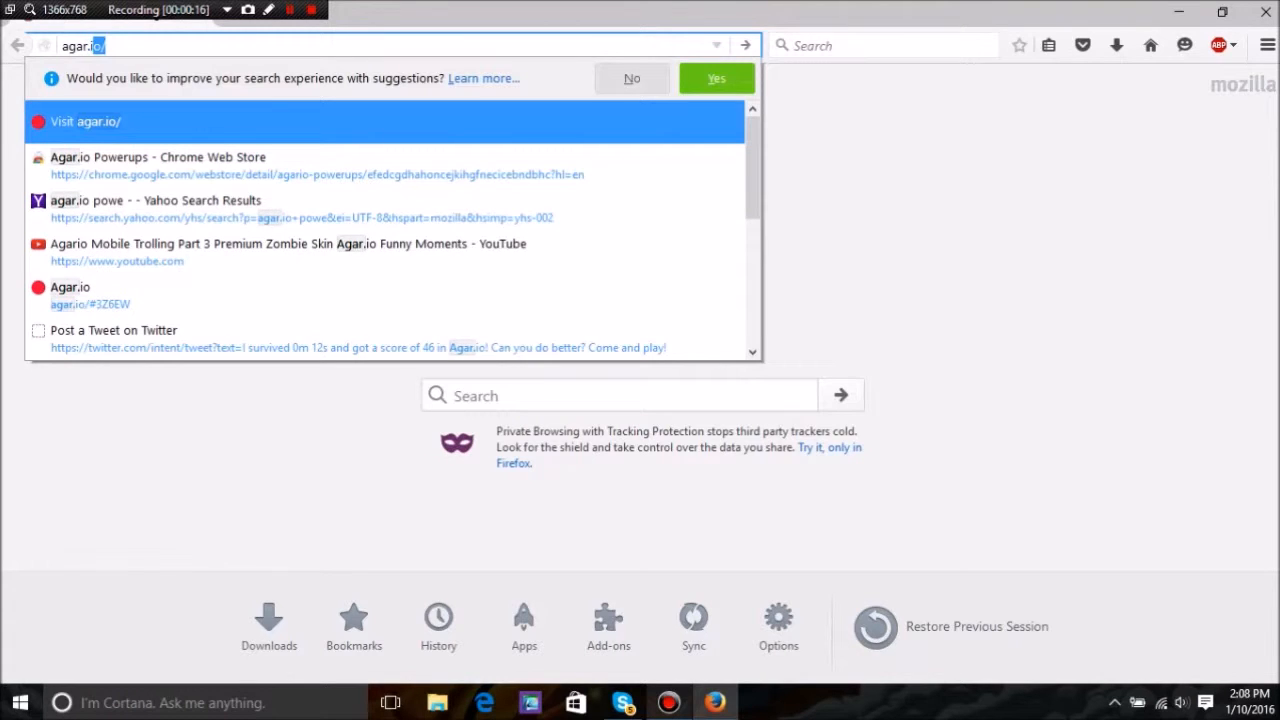
type("prow")
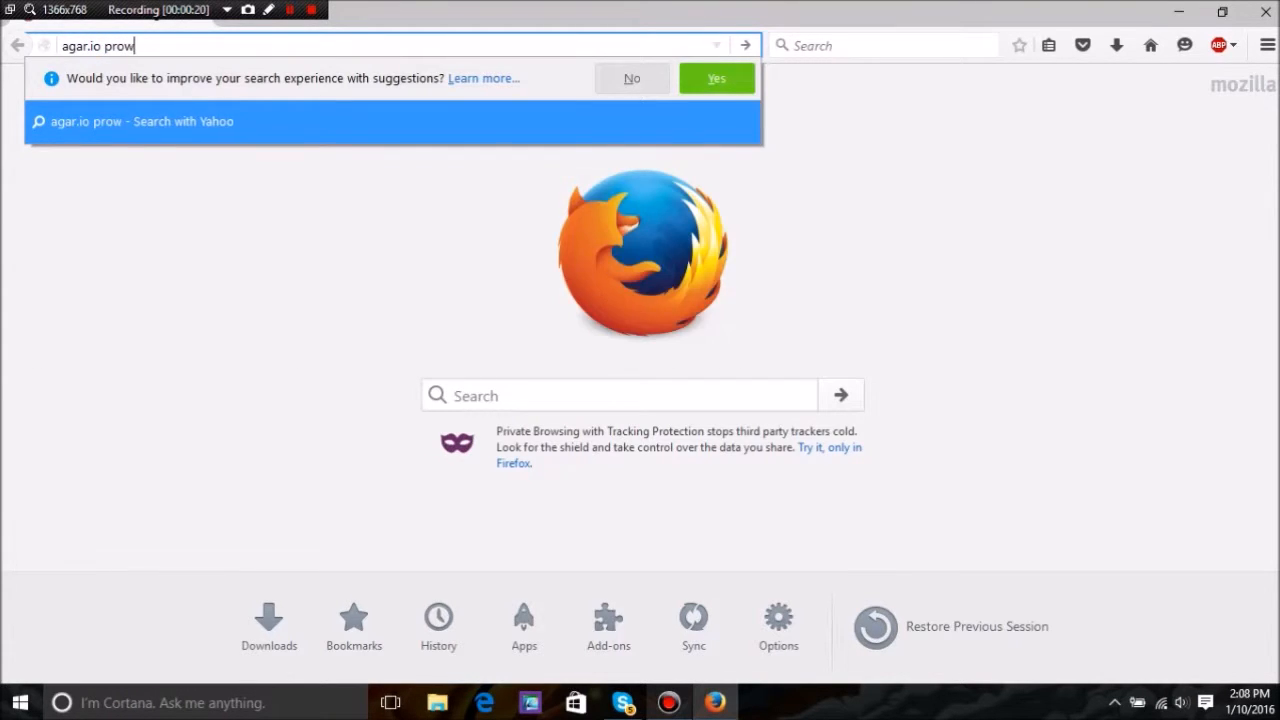
left_click(632, 78)
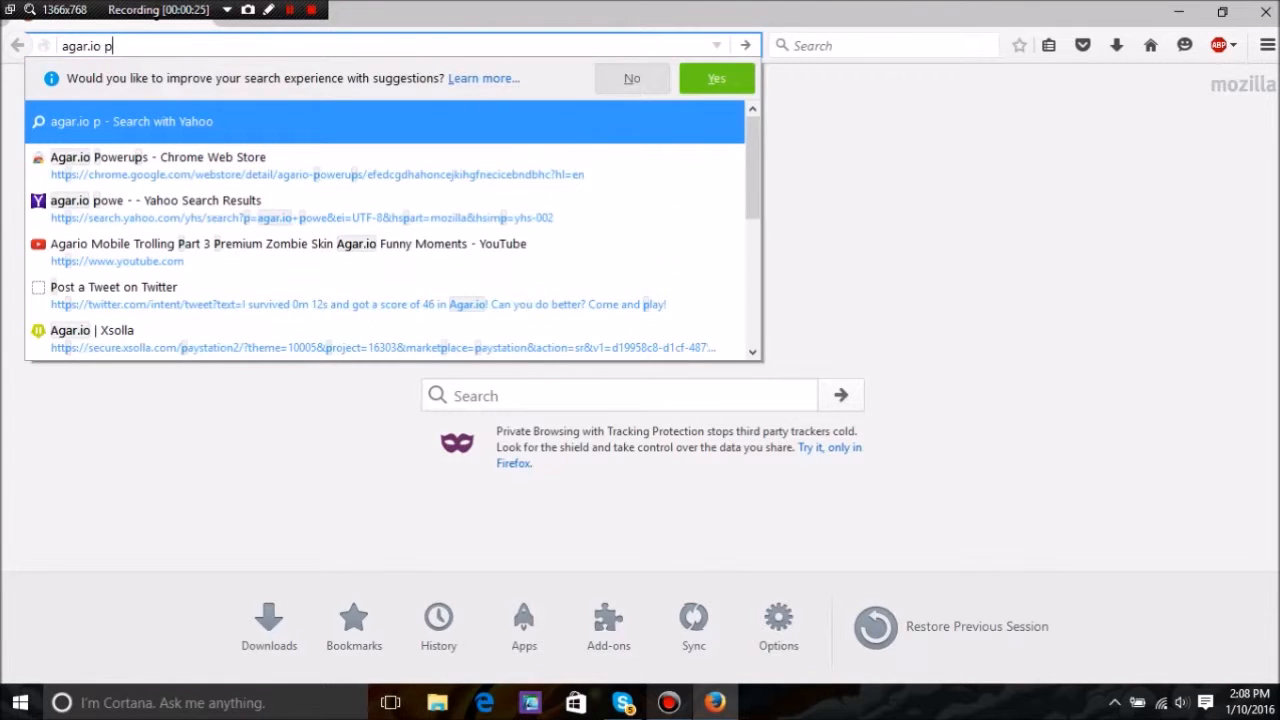
type("ow")
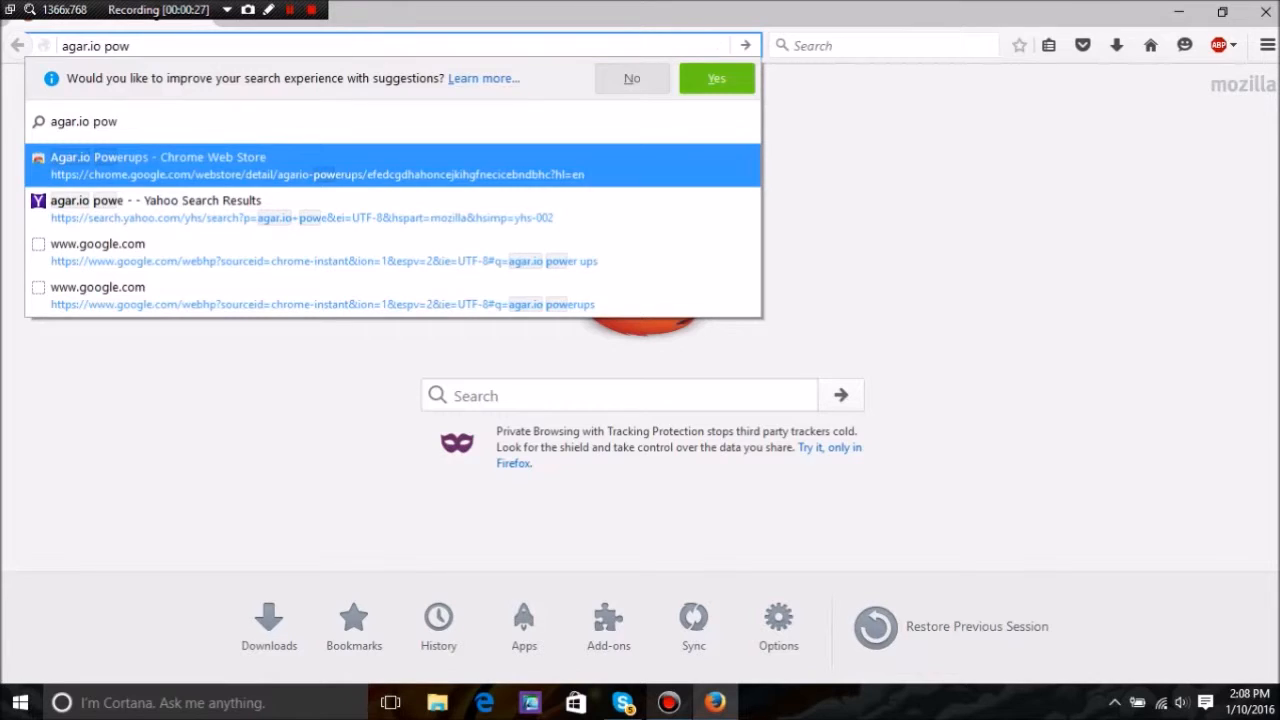